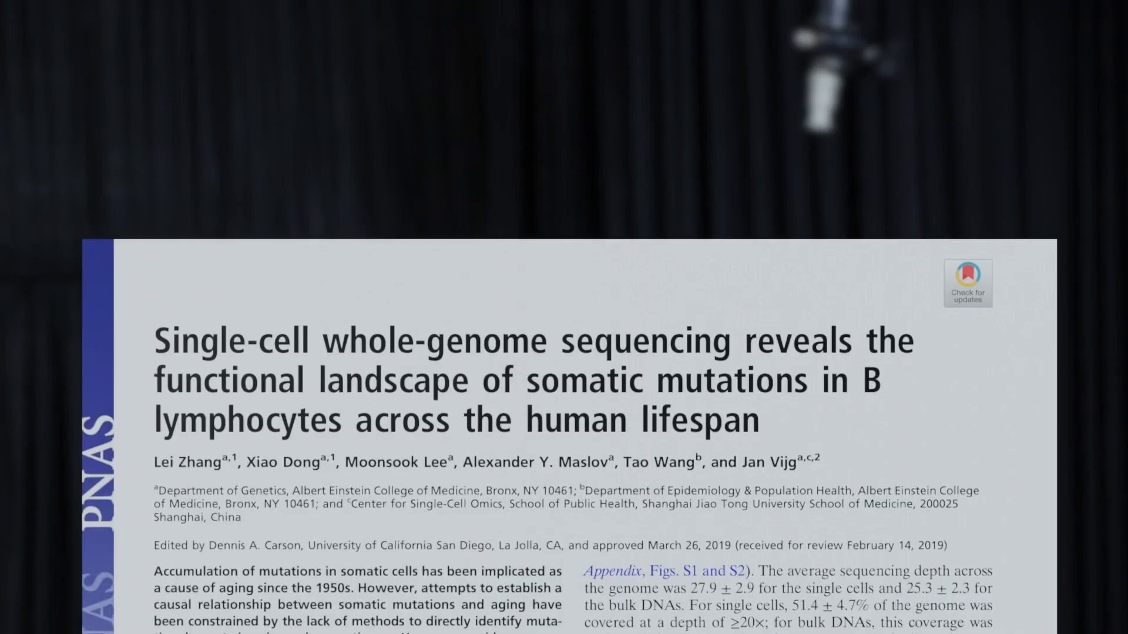
scroll("down", 3)
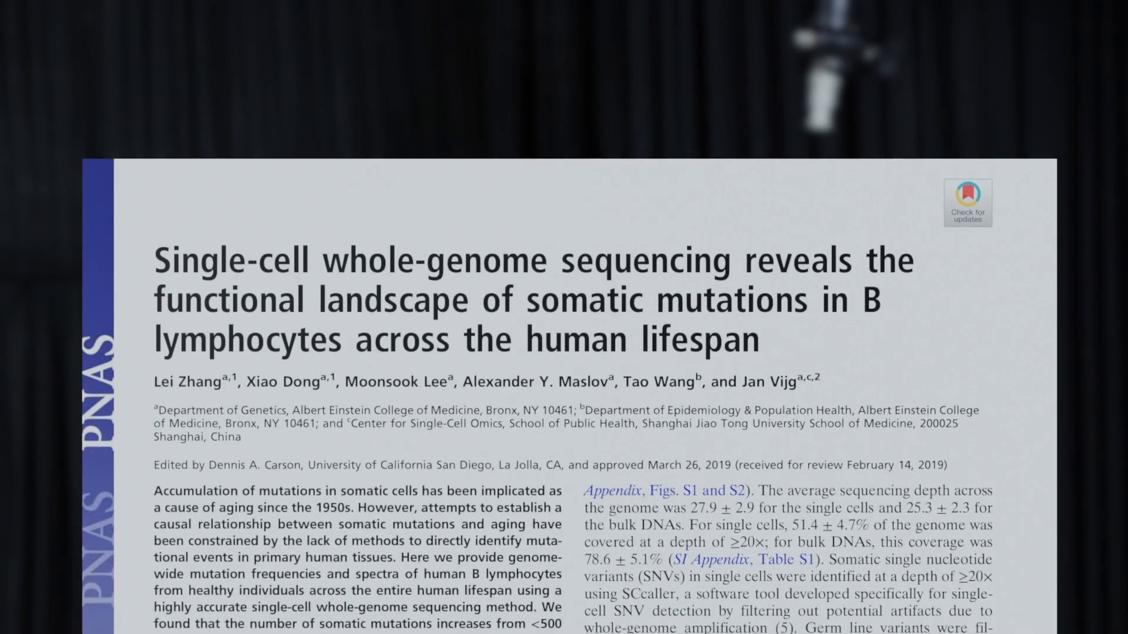